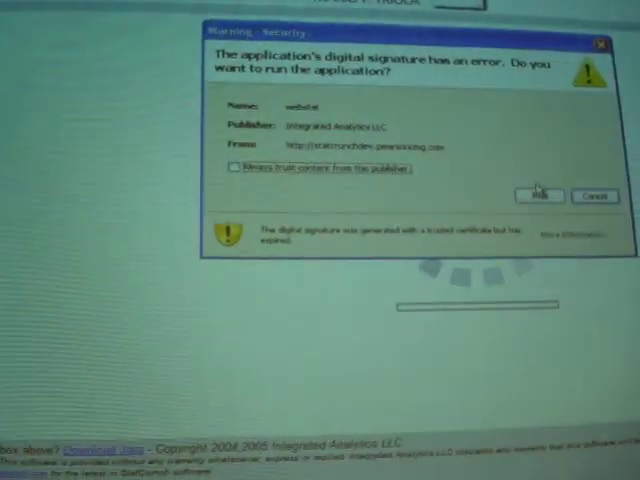
Accept the security warning so the StatCrunch applet can run
{"action": "left_click", "coordinate": [554, 188]}
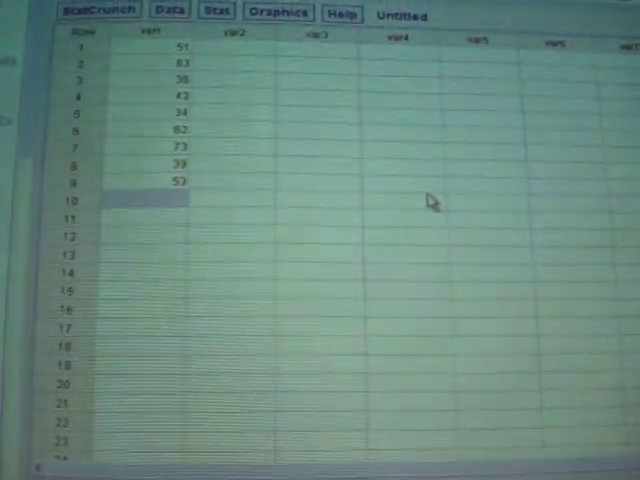
Enter 79 as the tenth value, completing var1 (51, 63, 38, 43, 34, 82, 73, 39, 53, 79)
{"action": "type", "text": "79"}
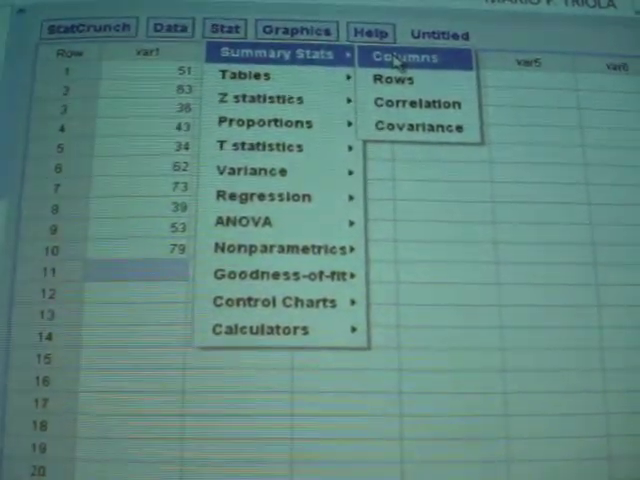
Compute summary statistics for the var1 column via Stat > Summary Stats > Columns
{"action": "left_click", "coordinate": [418, 56]}
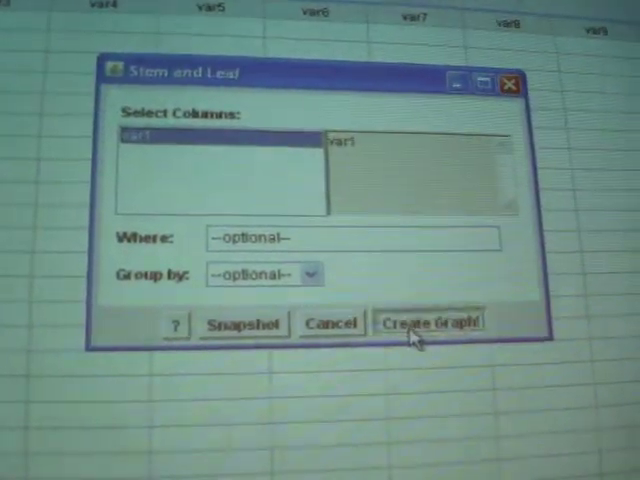
Create the stem-and-leaf plot of var1, showing stems 3 through 7
{"action": "left_click", "coordinate": [426, 322]}
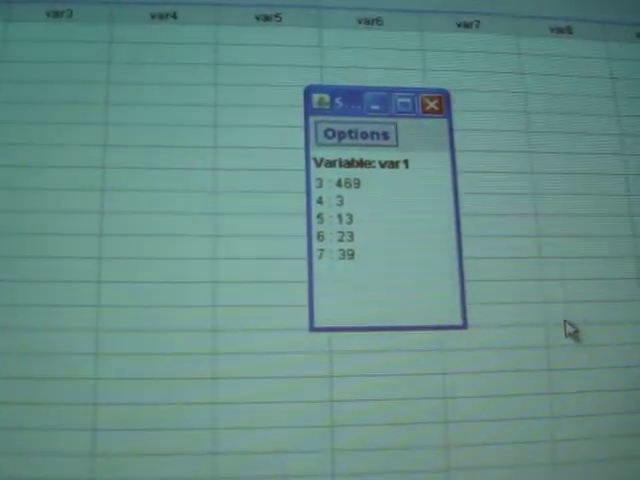
{"action": "left_click", "coordinate": [340, 58]}
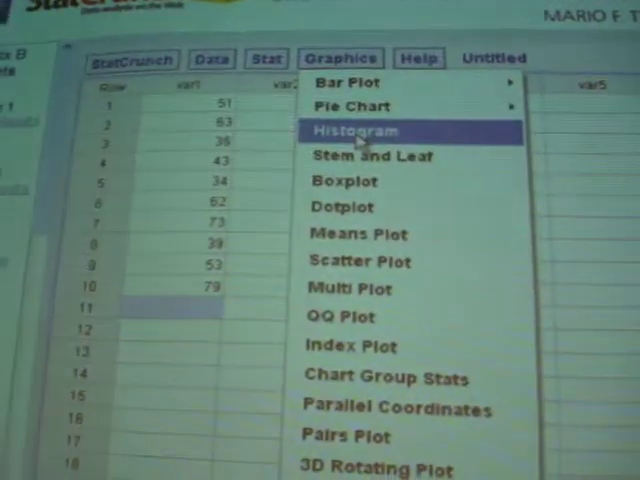
Create a histogram of var1 with bins from 30 to 80 in steps of 10
{"action": "left_click", "coordinate": [356, 132]}
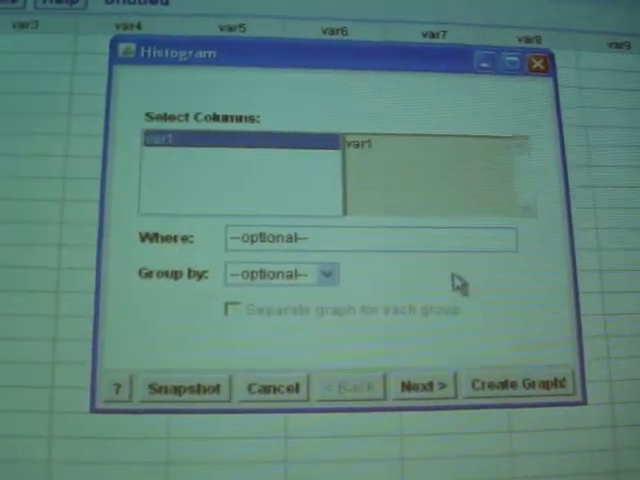
{"action": "left_click", "coordinate": [514, 384]}
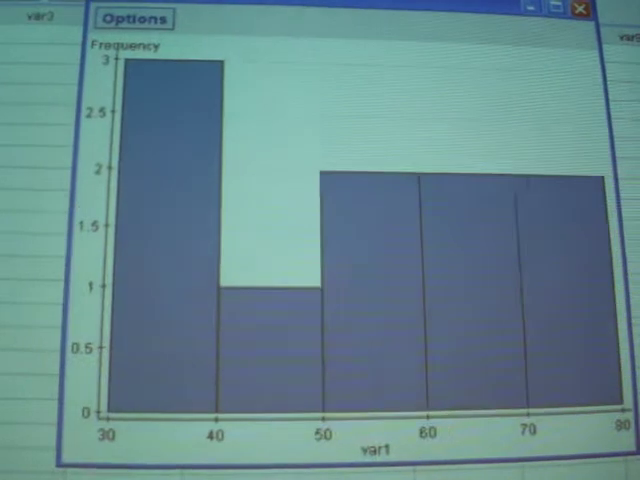